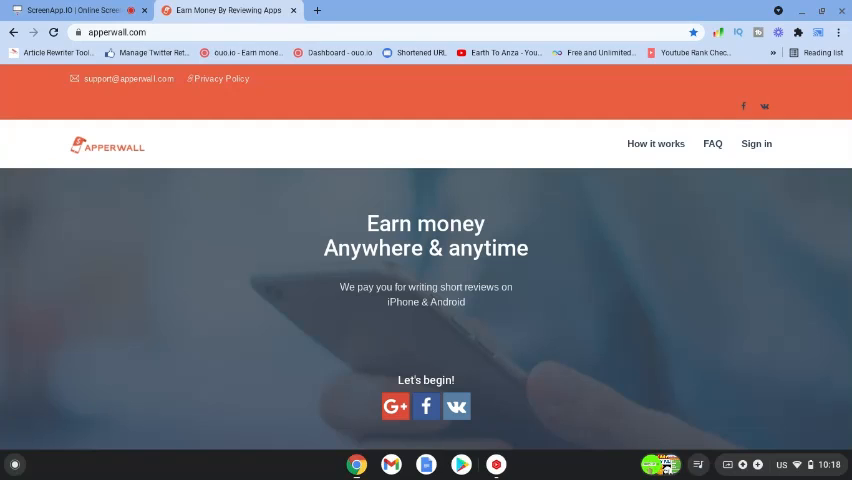
mouse_move(362, 230)
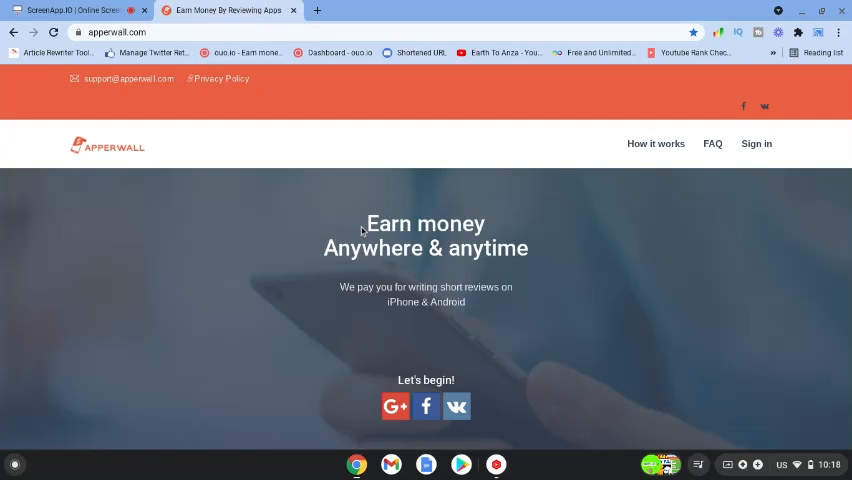
Step: Highlight the hero headline and tagline, then scroll down to the three How it works steps
left_click_drag(362, 218, 549, 311)
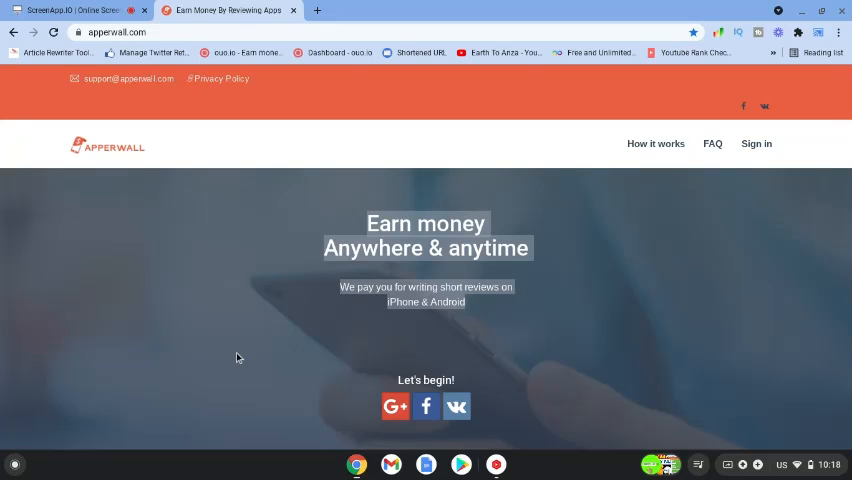
scroll("down", 3)
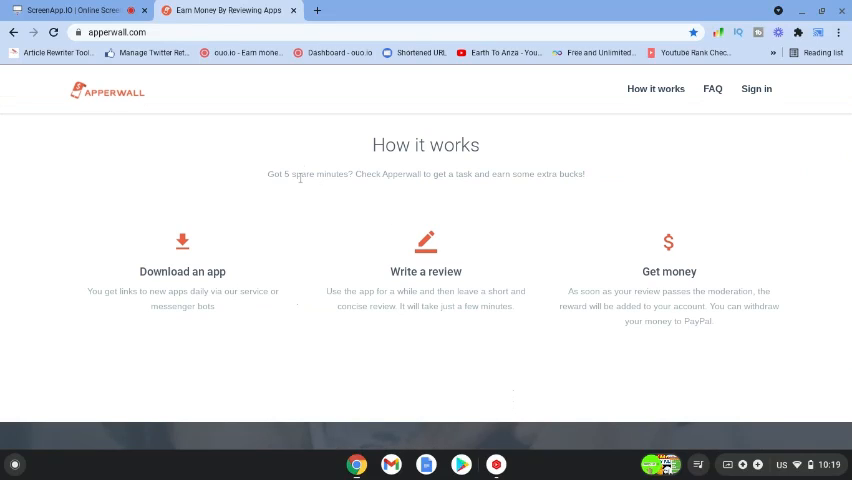
mouse_move(398, 190)
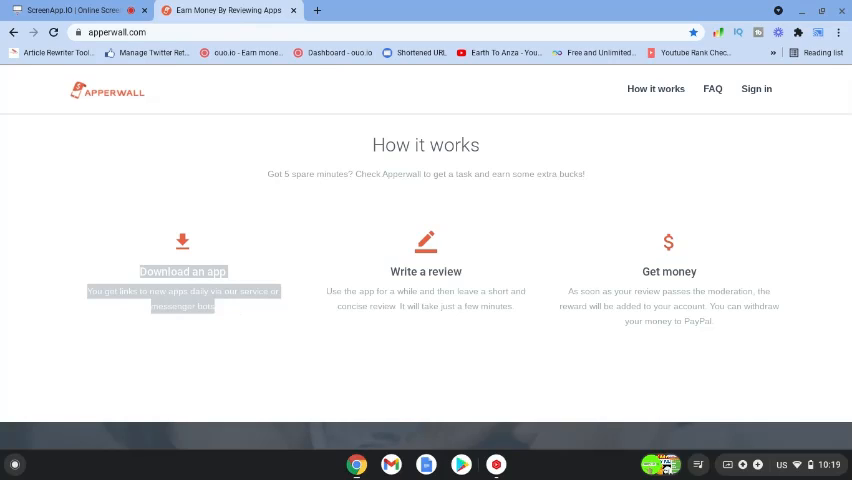
mouse_move(381, 275)
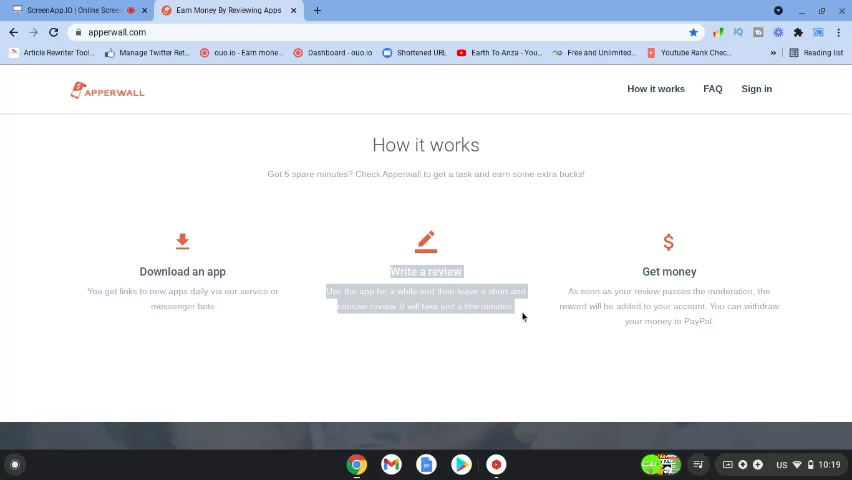
mouse_move(628, 277)
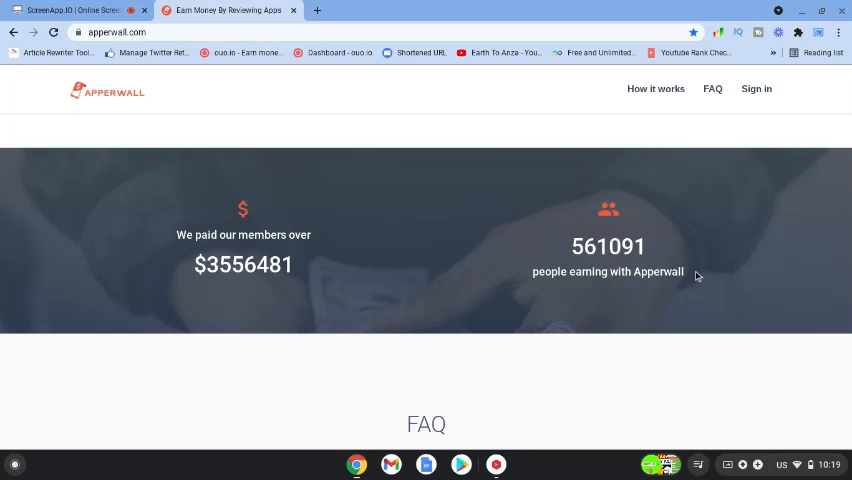
mouse_move(527, 306)
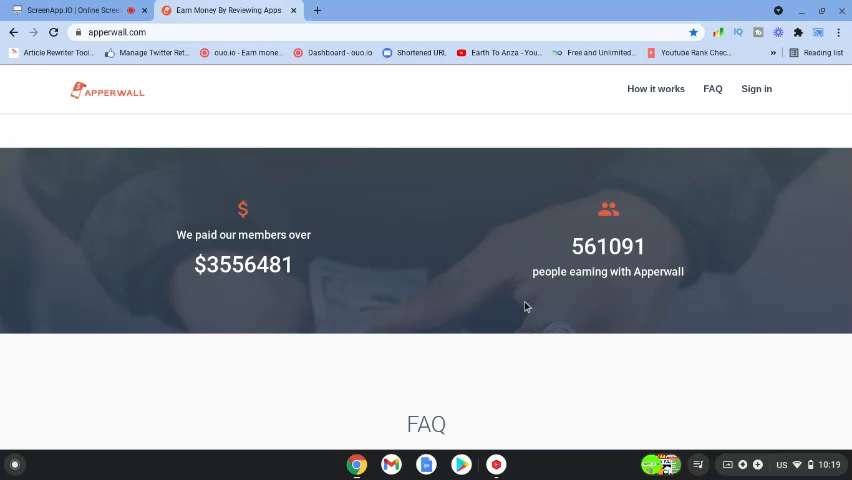
mouse_move(519, 220)
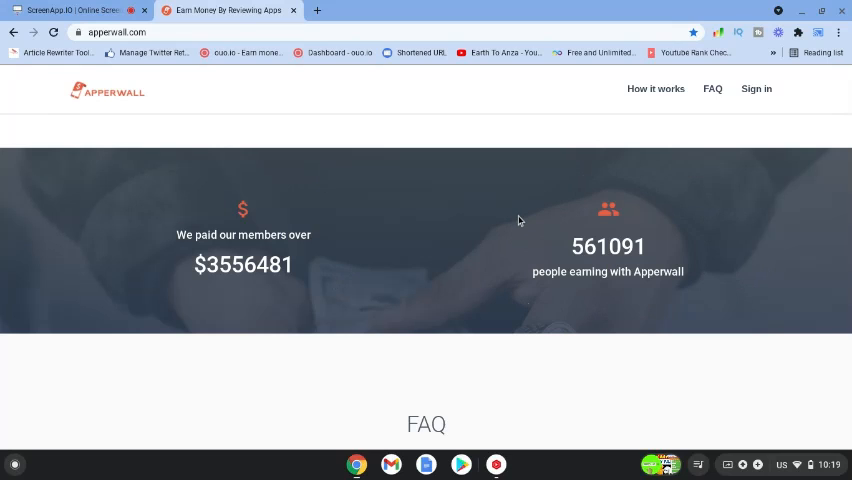
Step: Scroll down to the banner showing over $3556481 paid and 561091 people earning
scroll("down", 3)
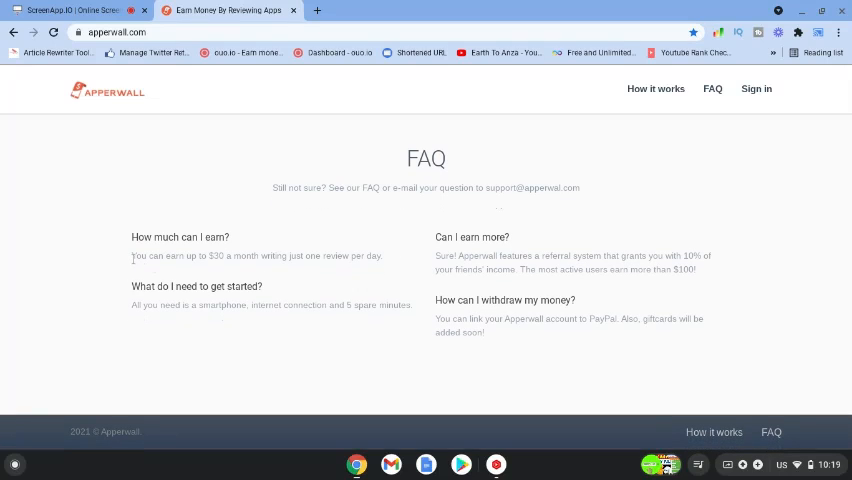
mouse_move(279, 252)
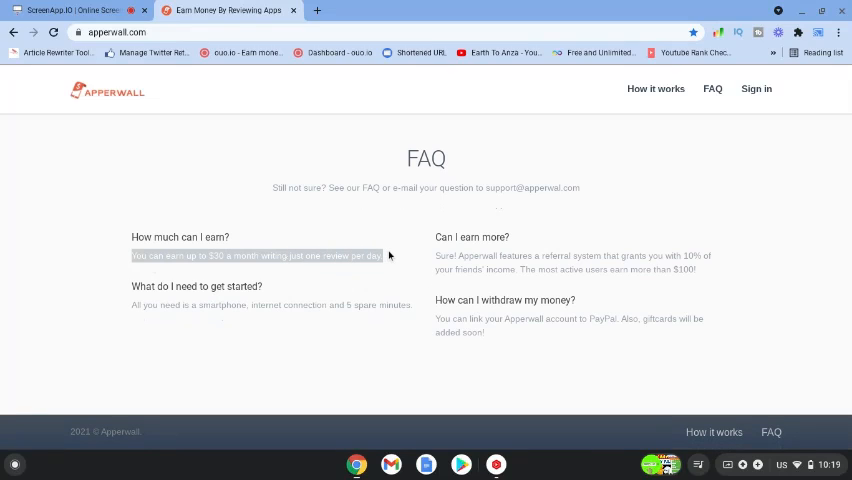
mouse_move(147, 341)
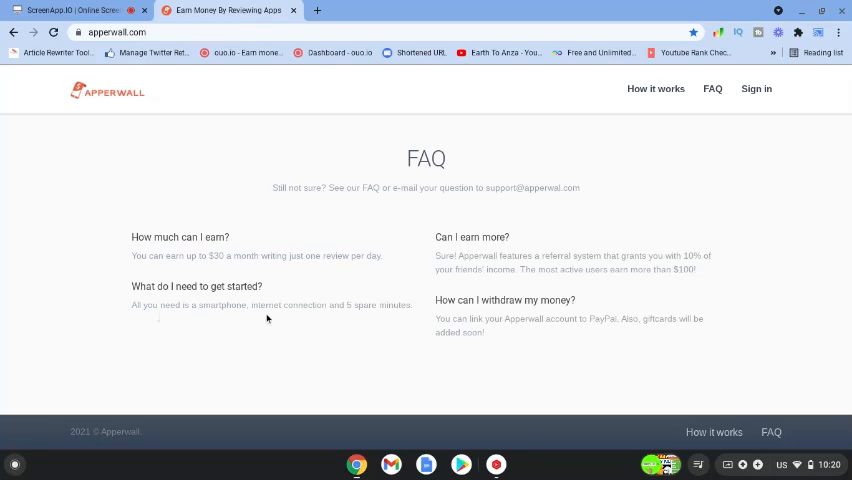
mouse_move(382, 331)
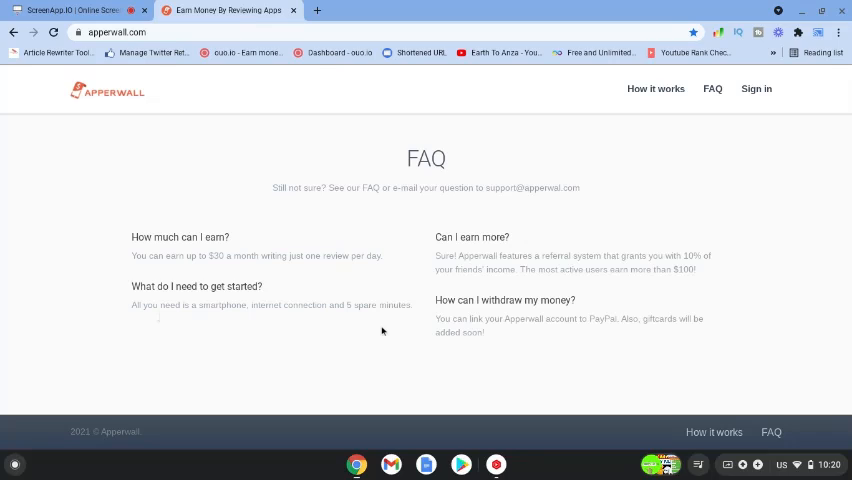
mouse_move(437, 252)
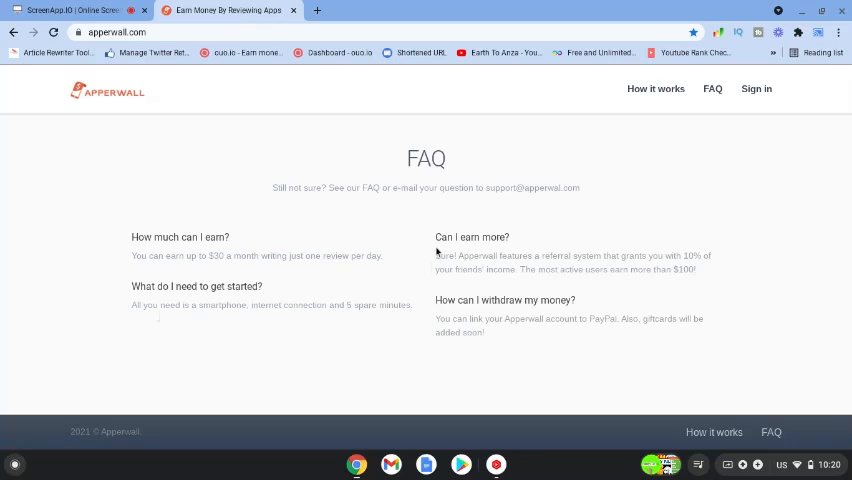
Step: Highlight text in the FAQ answers, reaching the PayPal withdrawal answer
double_click(445, 255)
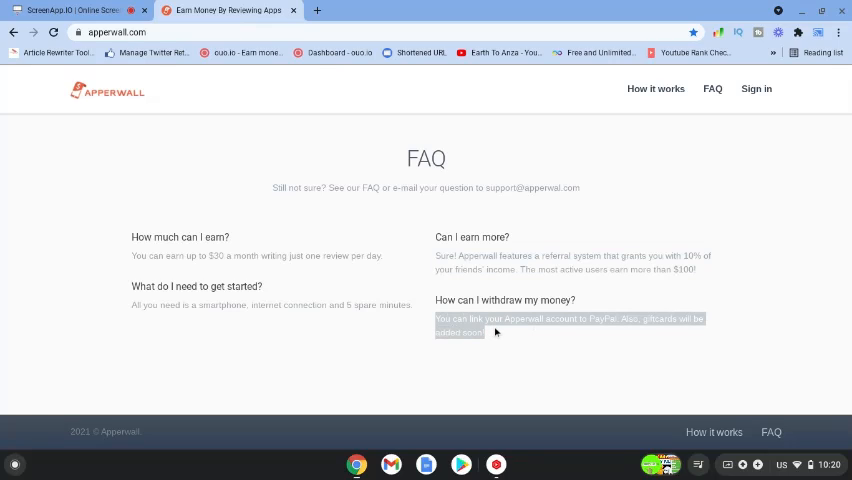
mouse_move(814, 173)
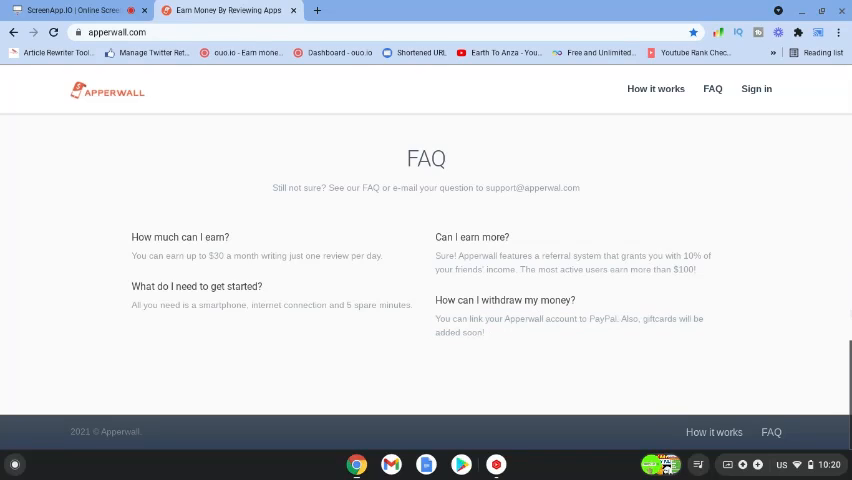
Step: Click the page and scroll back to the download, review and PayPal payout steps
left_click(655, 88)
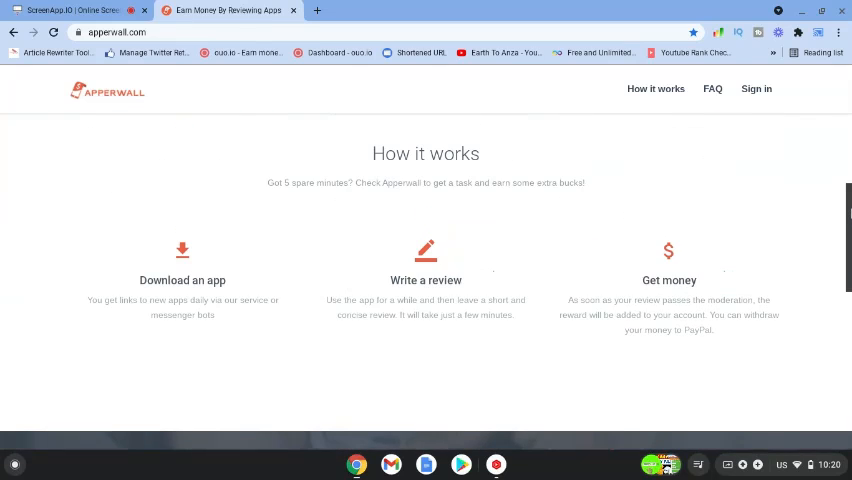
scroll("down", 3)
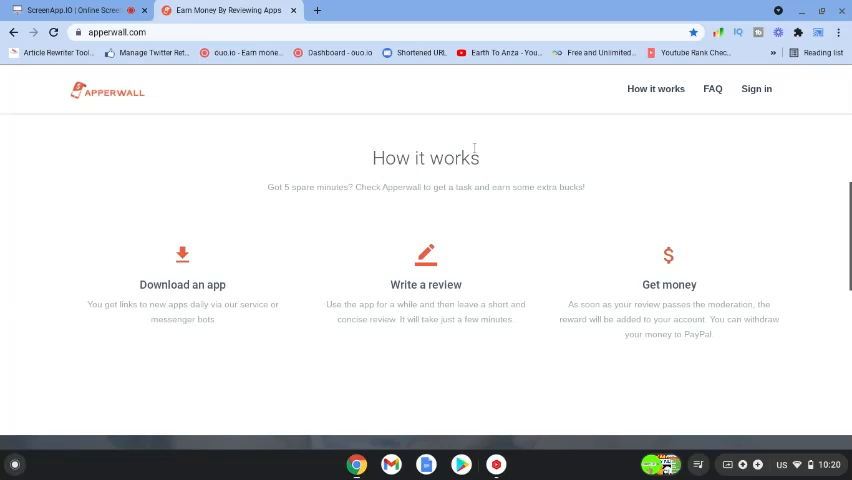
mouse_move(131, 64)
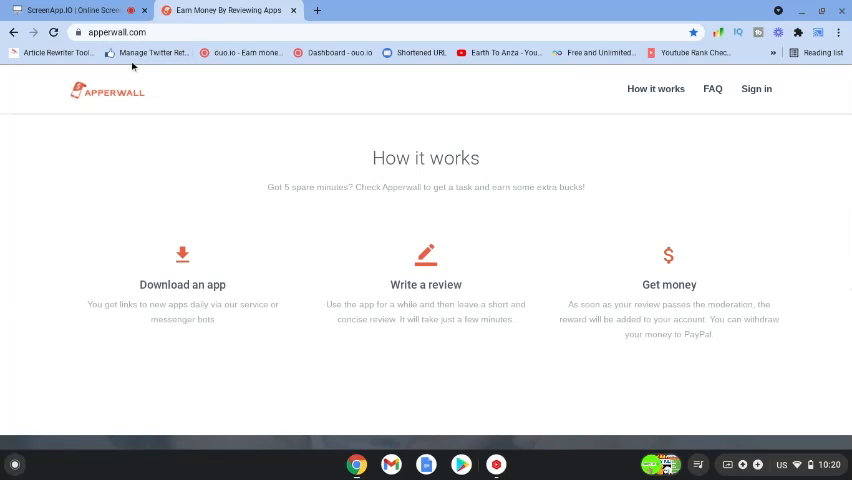